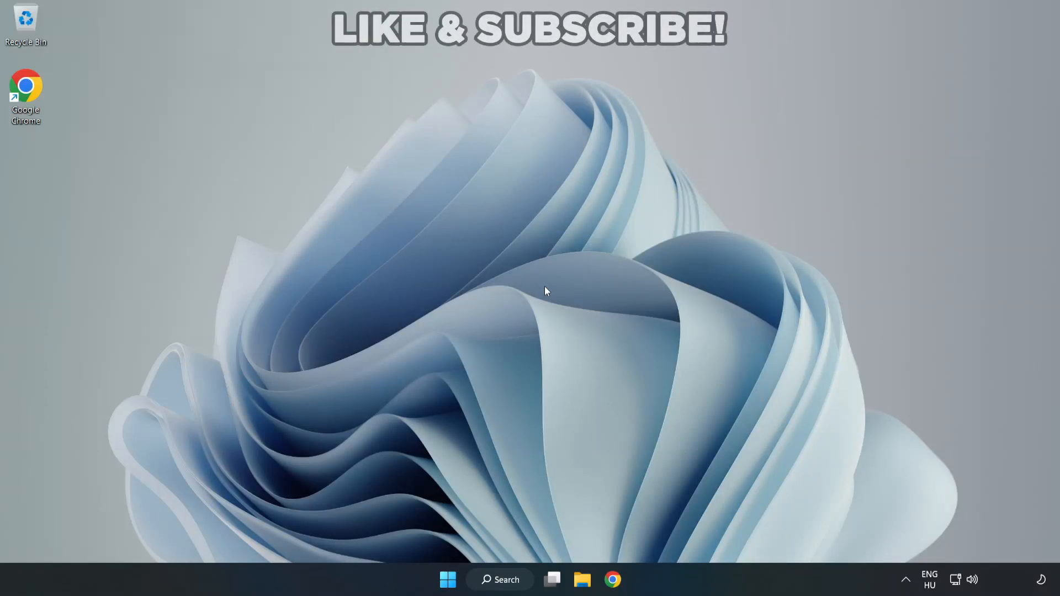
pyautogui.moveTo(582, 296)
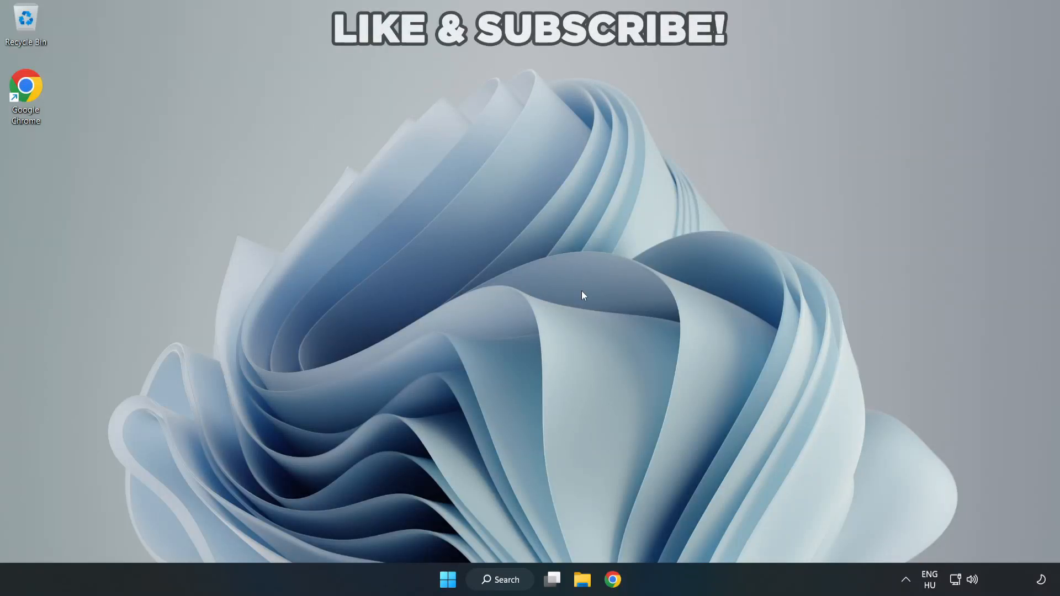
pyautogui.moveTo(978, 586)
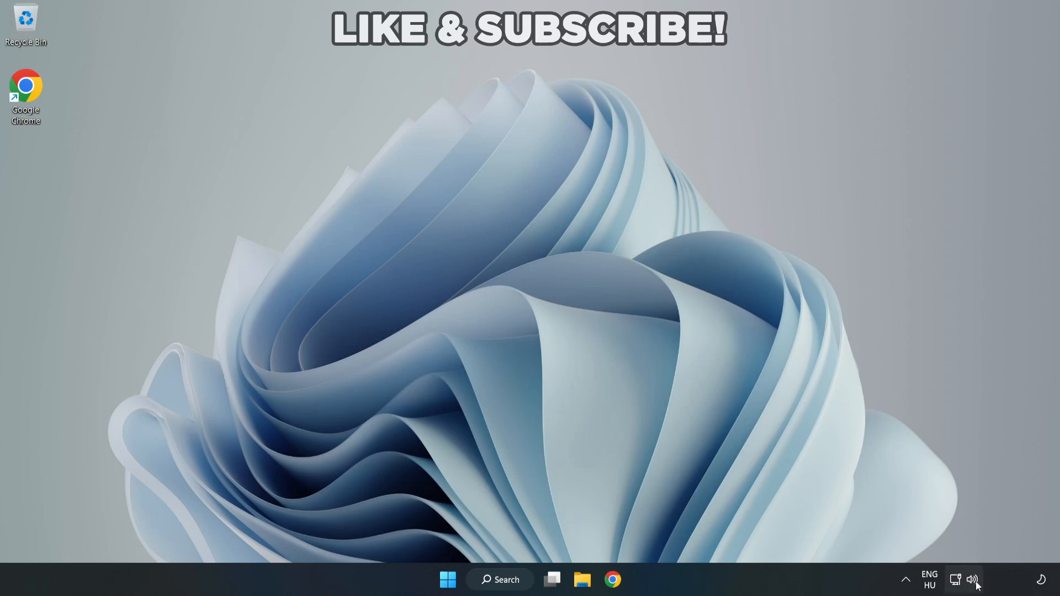
# Step: Review audio outputs in quick settings, then reset sound devices and app volumes to defaults via Volume mixer
pyautogui.click(972, 578)
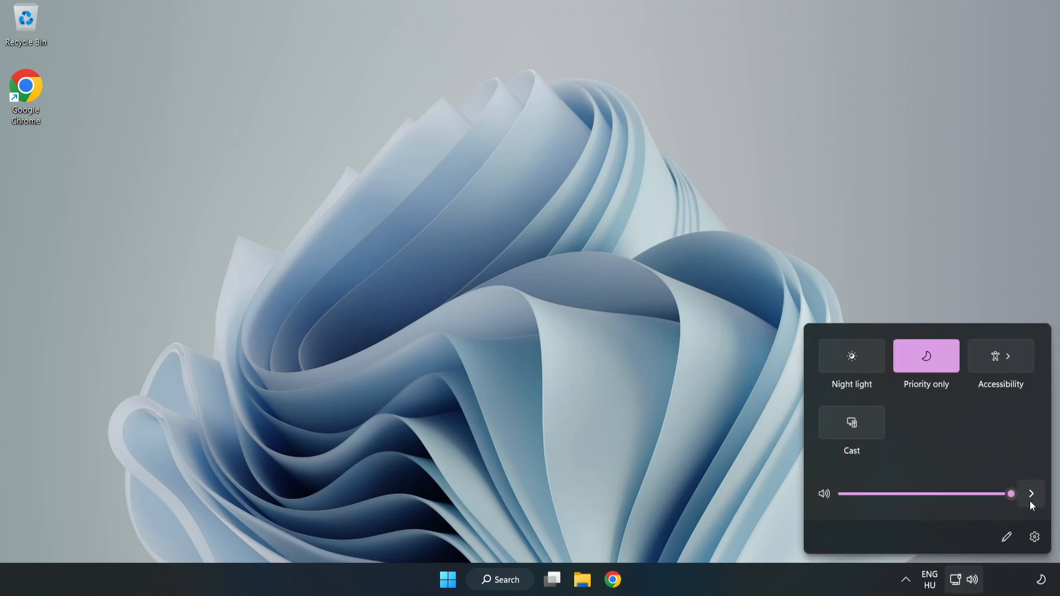
pyautogui.moveTo(1031, 502)
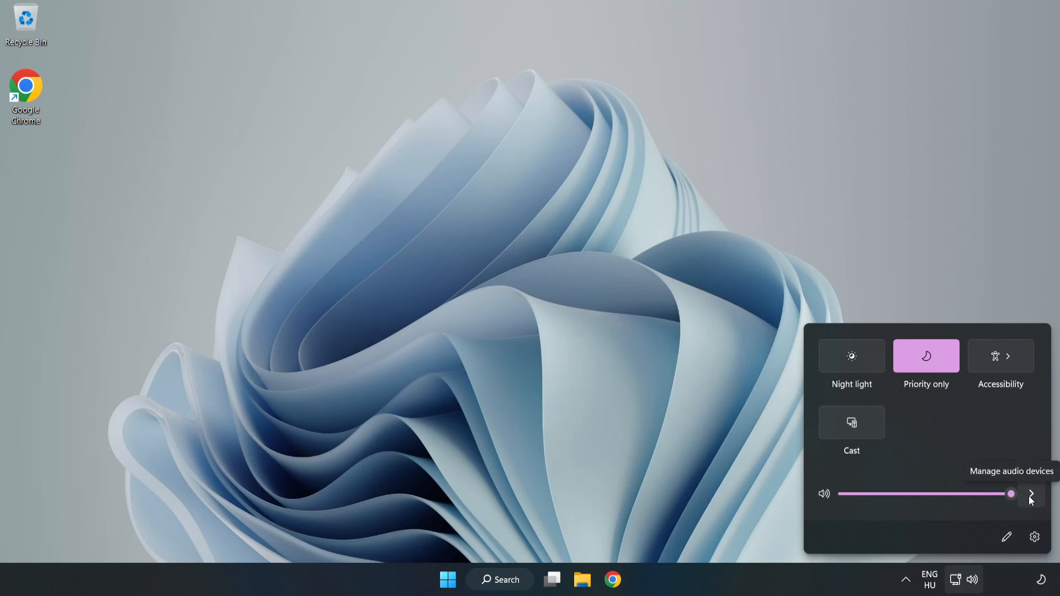
pyautogui.click(1031, 493)
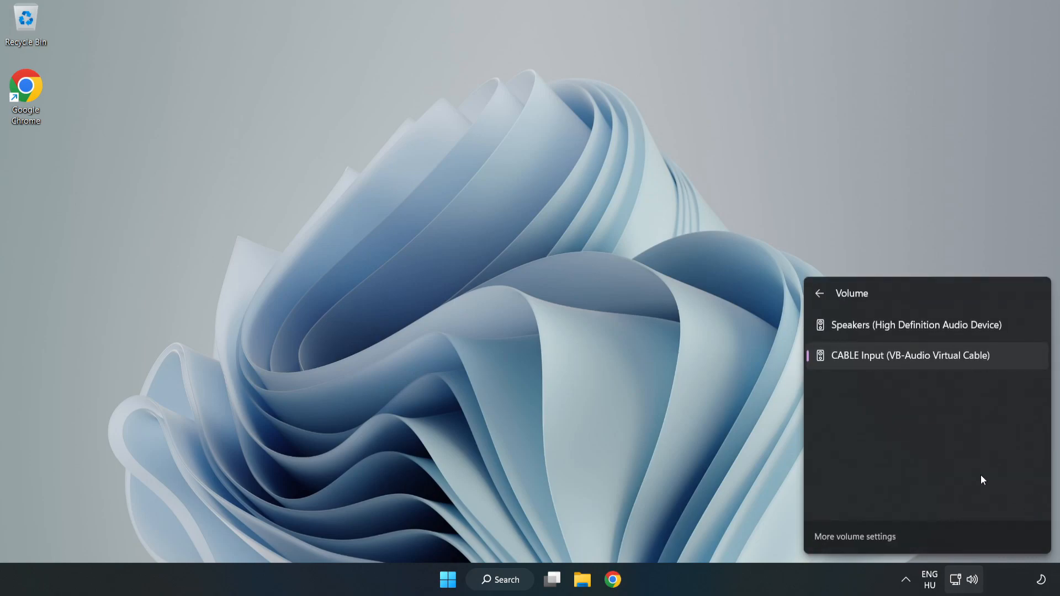
pyautogui.moveTo(956, 331)
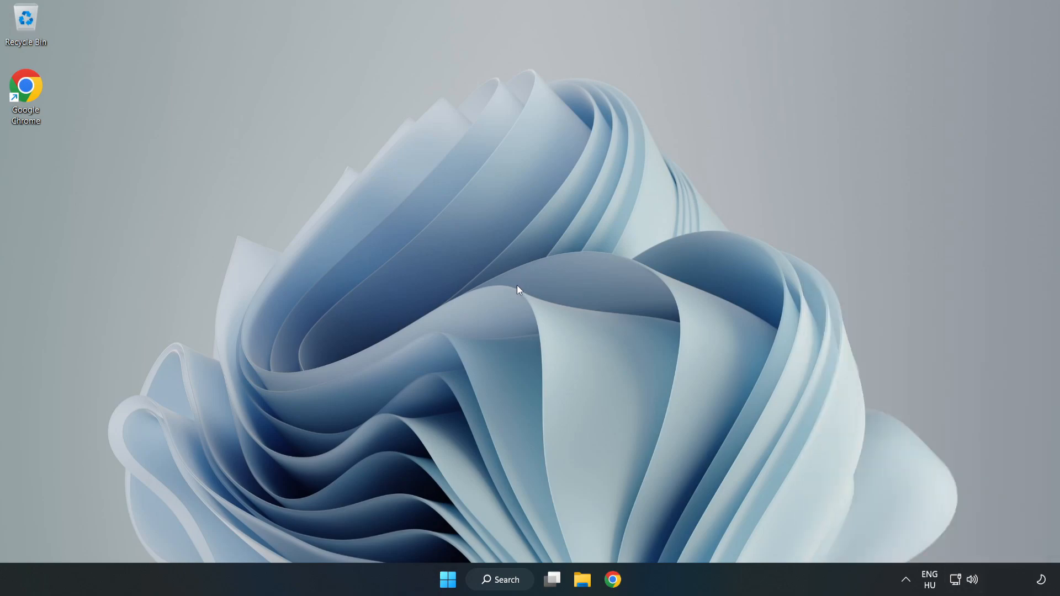
pyautogui.moveTo(977, 585)
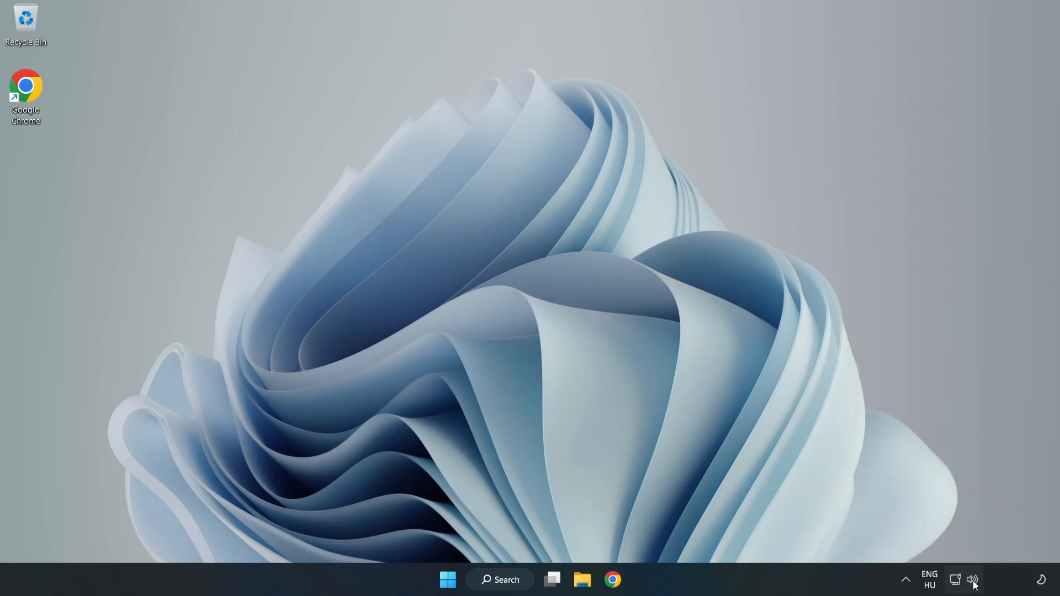
pyautogui.rightClick(973, 579)
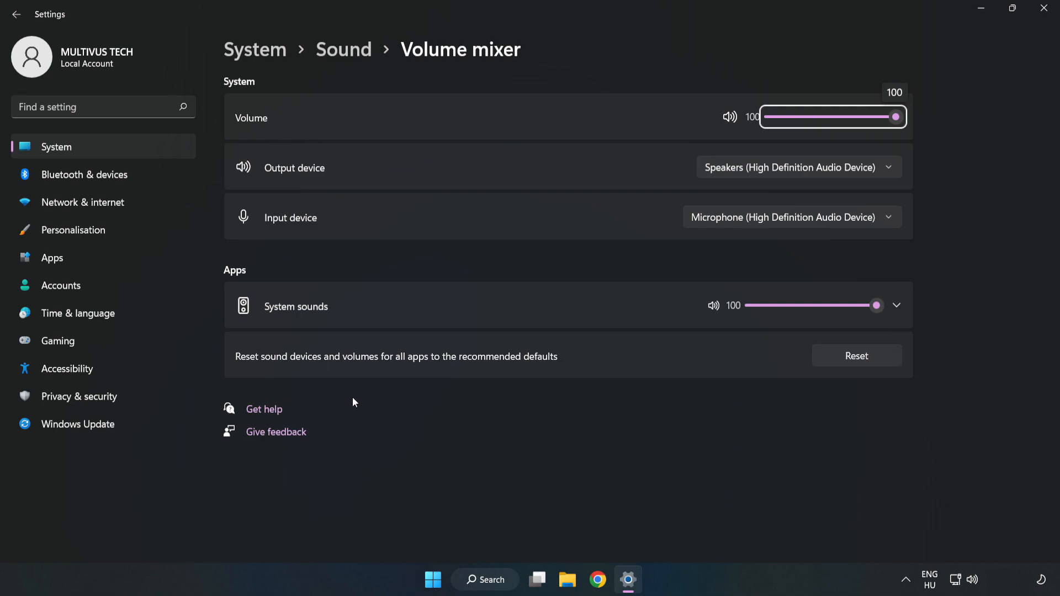
pyautogui.moveTo(611, 360)
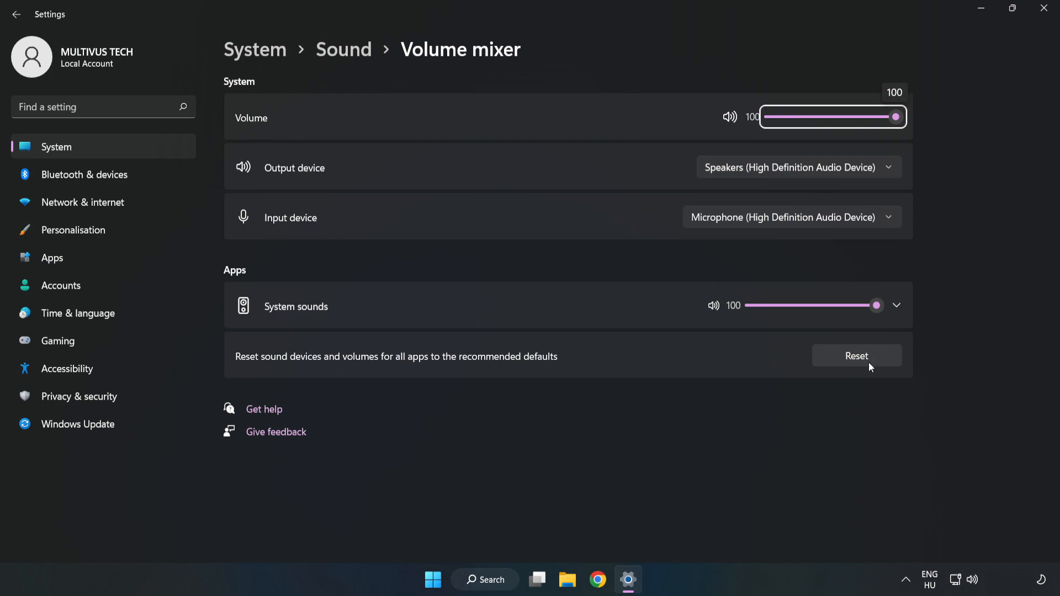
pyautogui.click(857, 356)
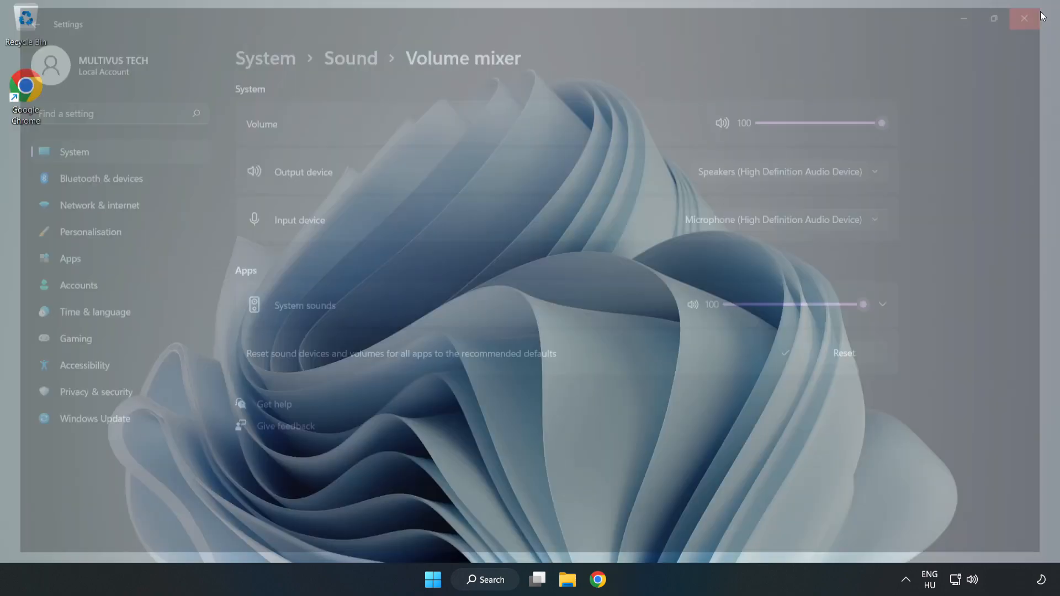
# Step: Close the Settings window and bring up the taskbar volume icon's sound shortcuts menu
pyautogui.click(1023, 17)
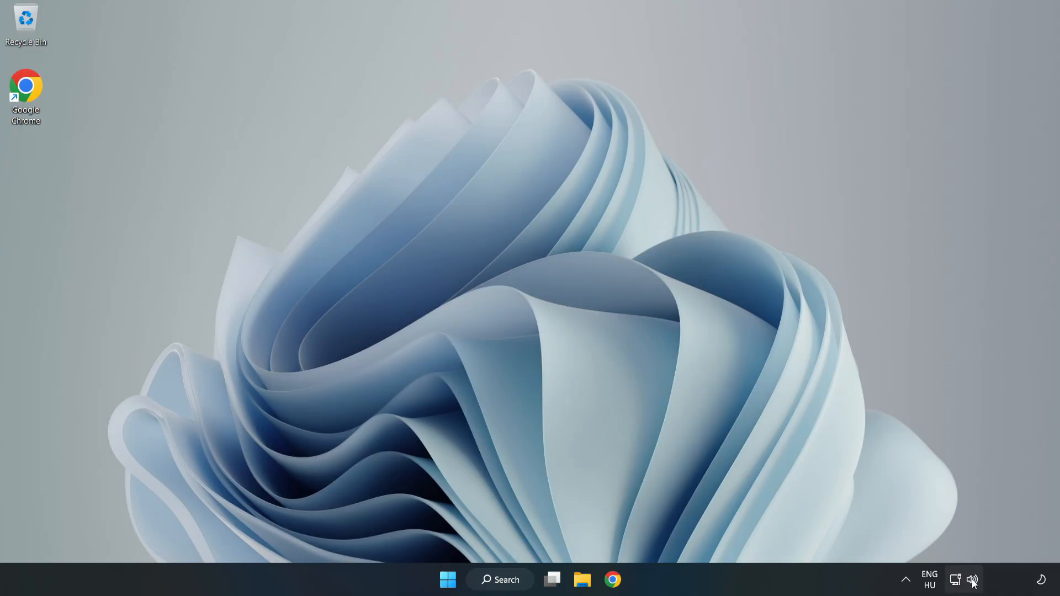
pyautogui.rightClick(971, 579)
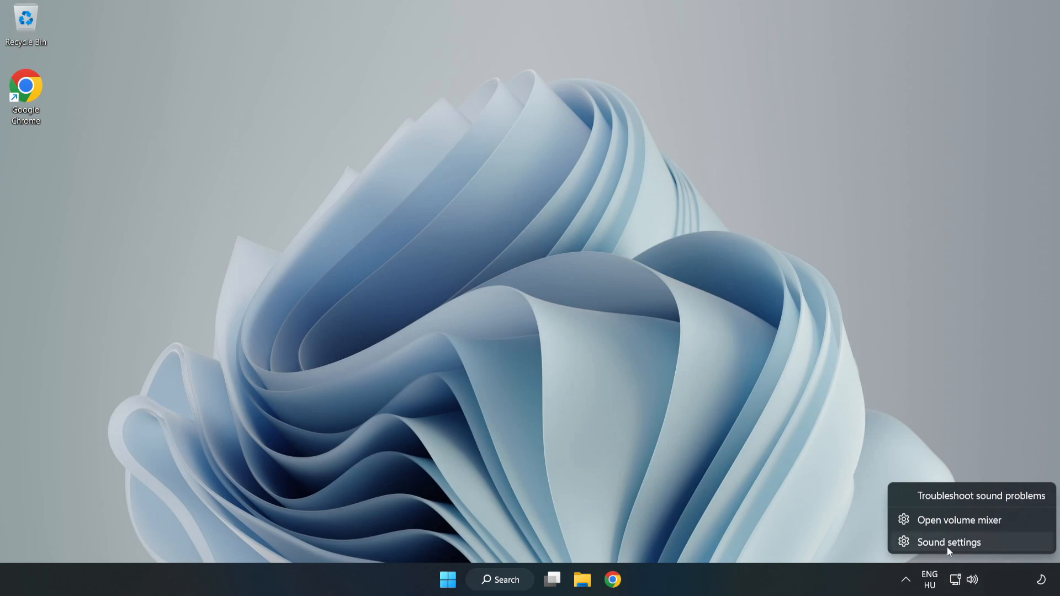
# Step: Go to the Sound settings page and scroll down to its Advanced options
pyautogui.click(949, 542)
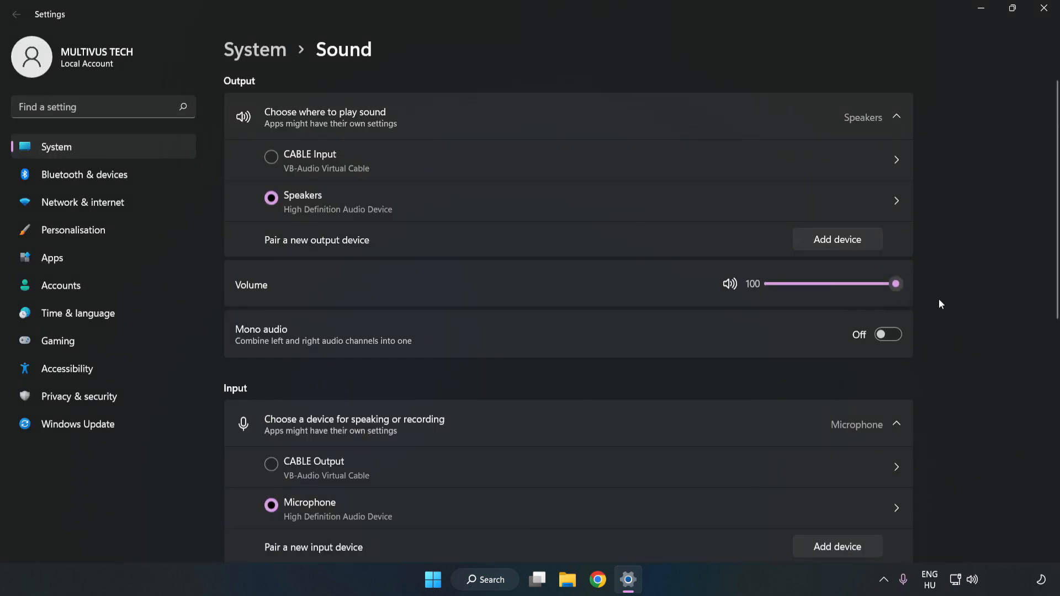
pyautogui.scroll(-3)
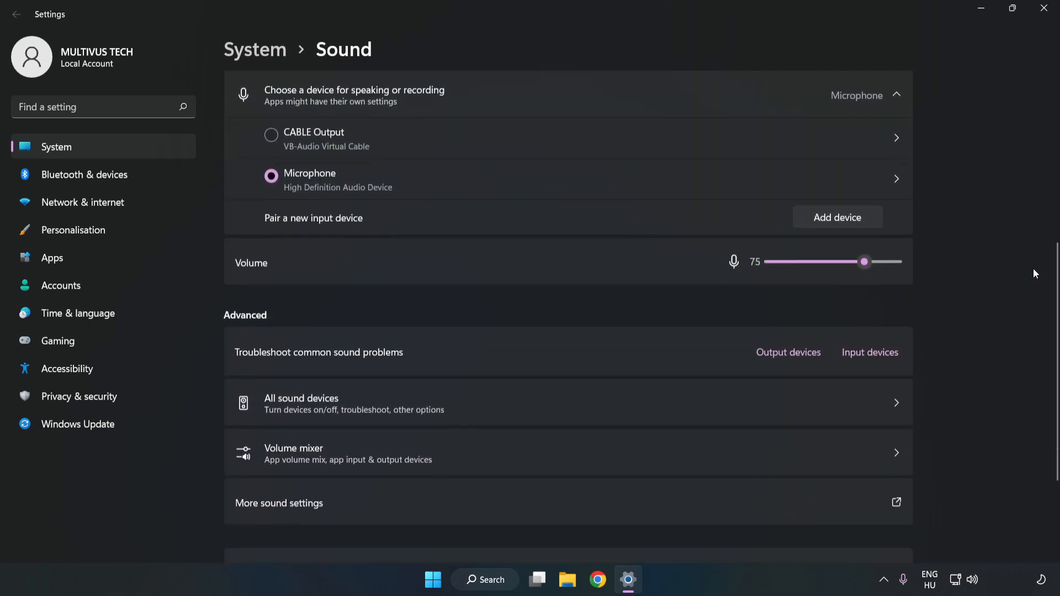
pyautogui.scroll(-3)
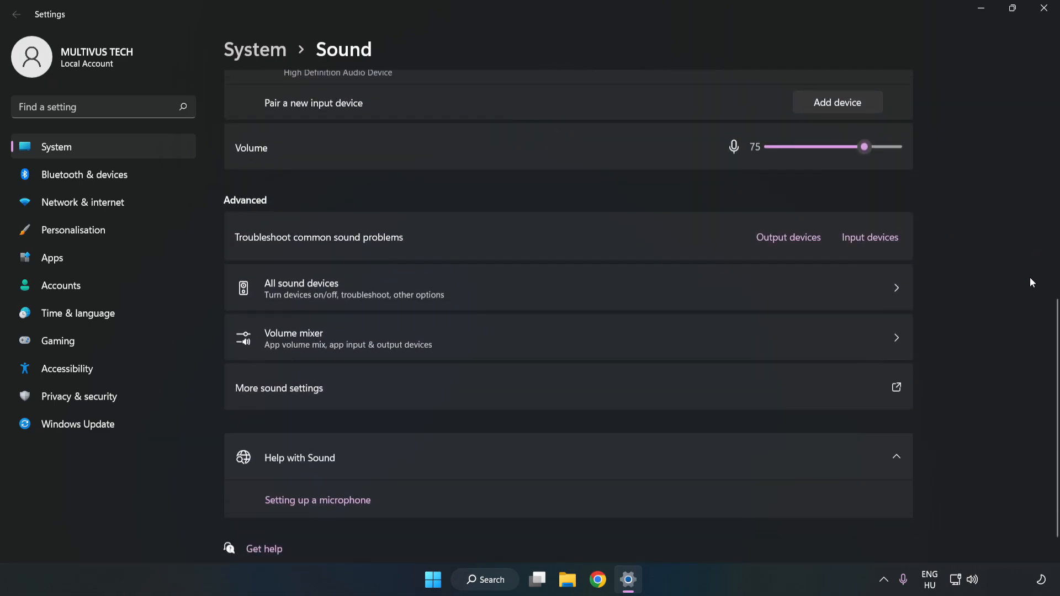
pyautogui.moveTo(304, 401)
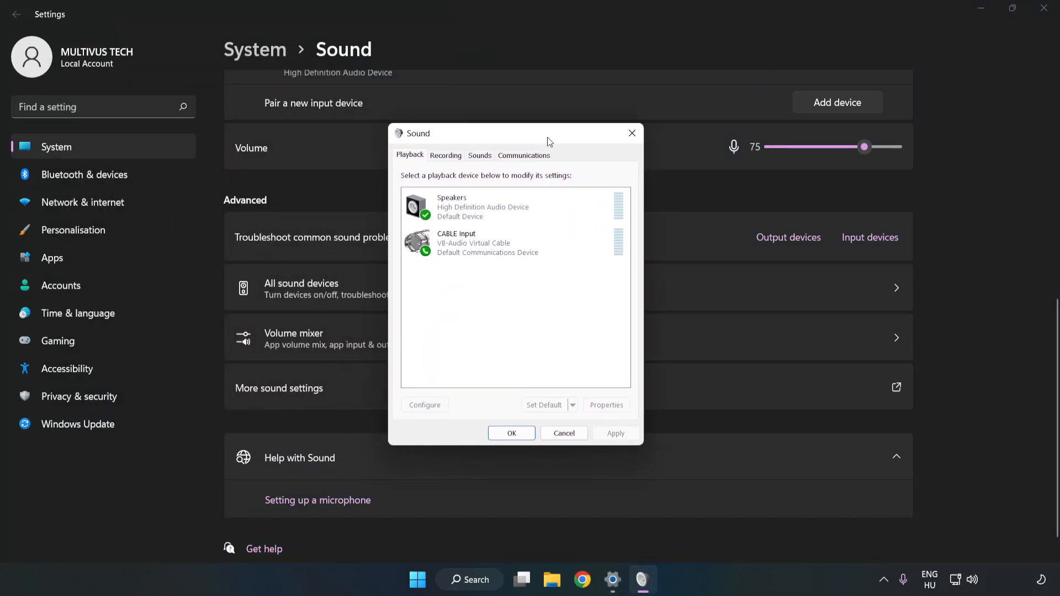
# Step: Disable the CABLE Input playback device, then bring up the options for Speakers
pyautogui.click(513, 243)
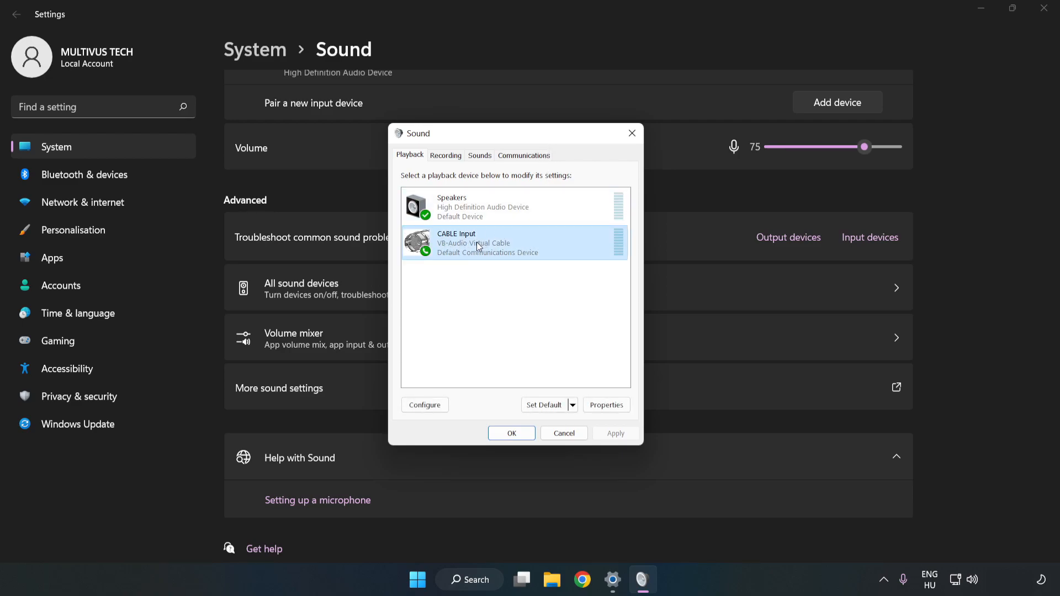
pyautogui.rightClick(477, 244)
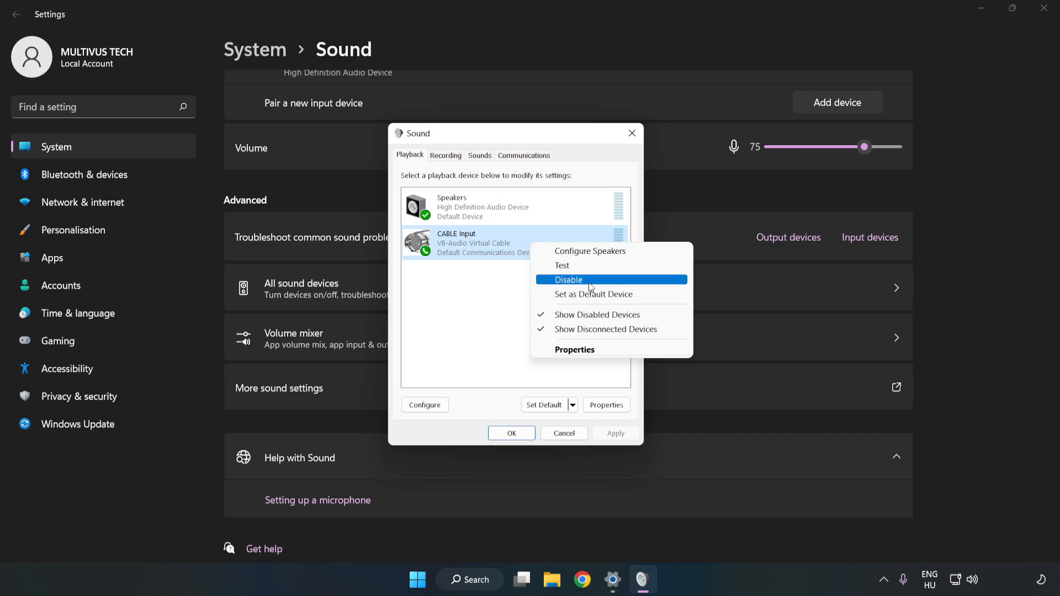
pyautogui.click(568, 280)
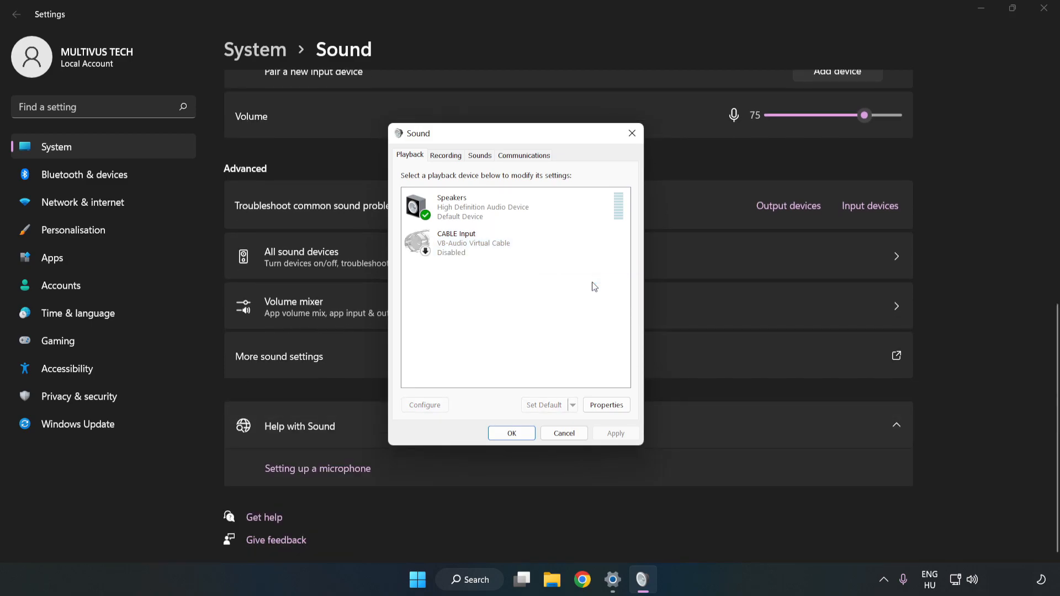
pyautogui.click(471, 207)
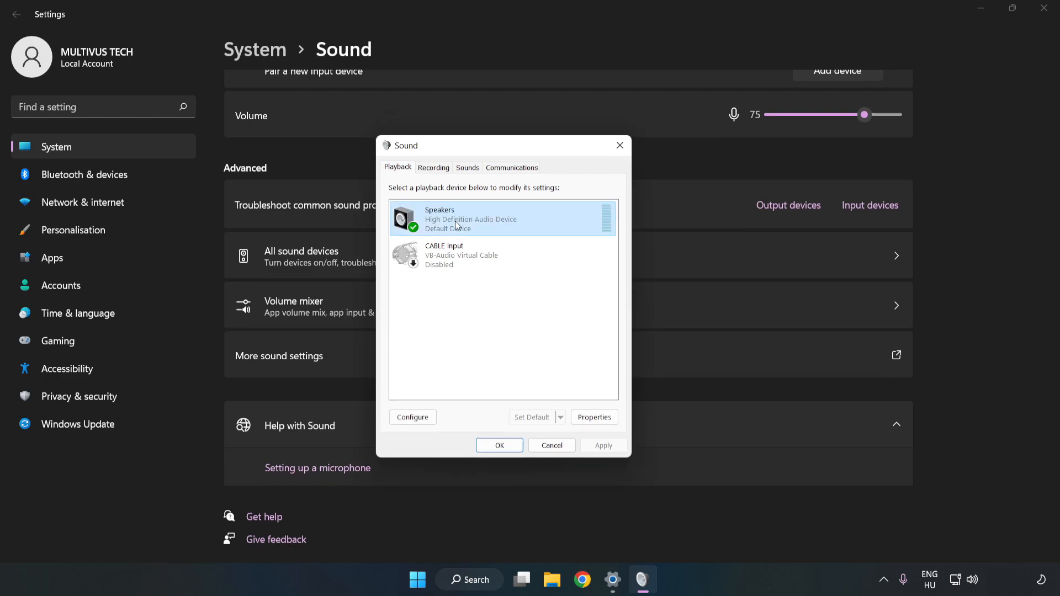
pyautogui.rightClick(470, 219)
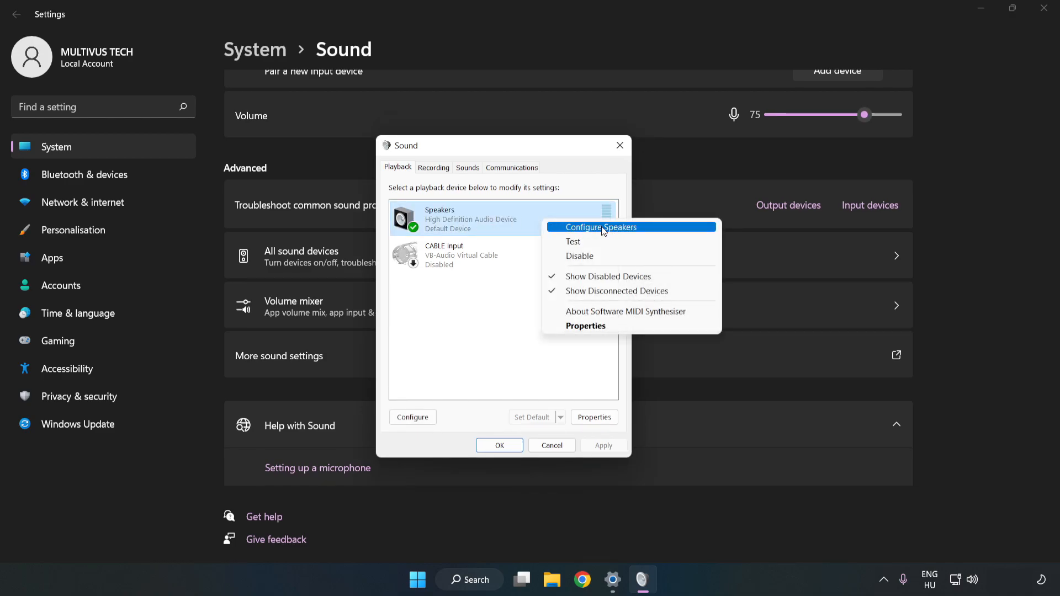
# Step: Configure the speakers as 7.1 Surround, keeping all optional and full-range speakers included
pyautogui.click(600, 228)
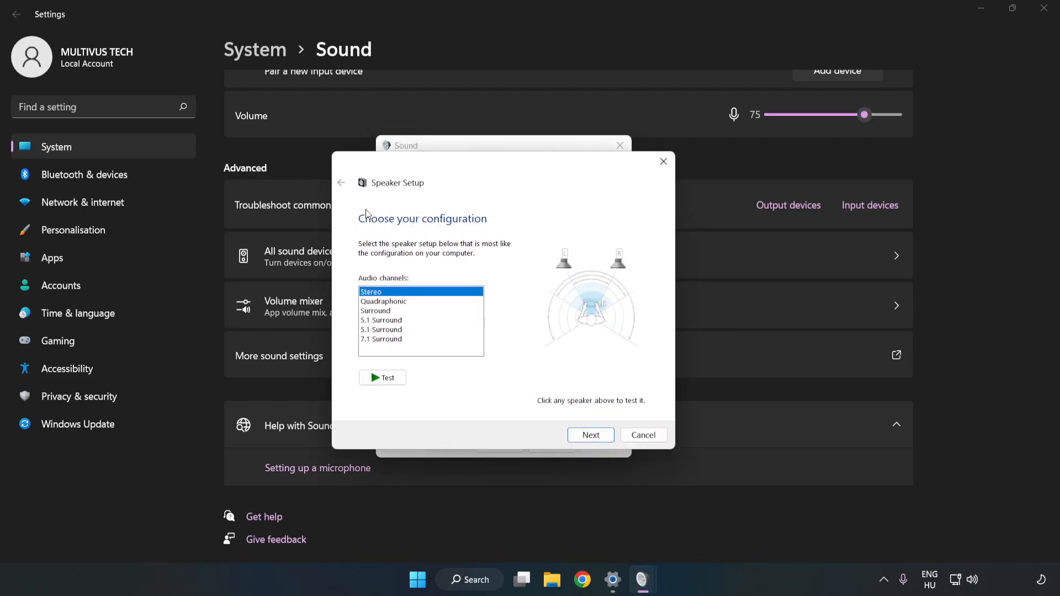
pyautogui.click(381, 339)
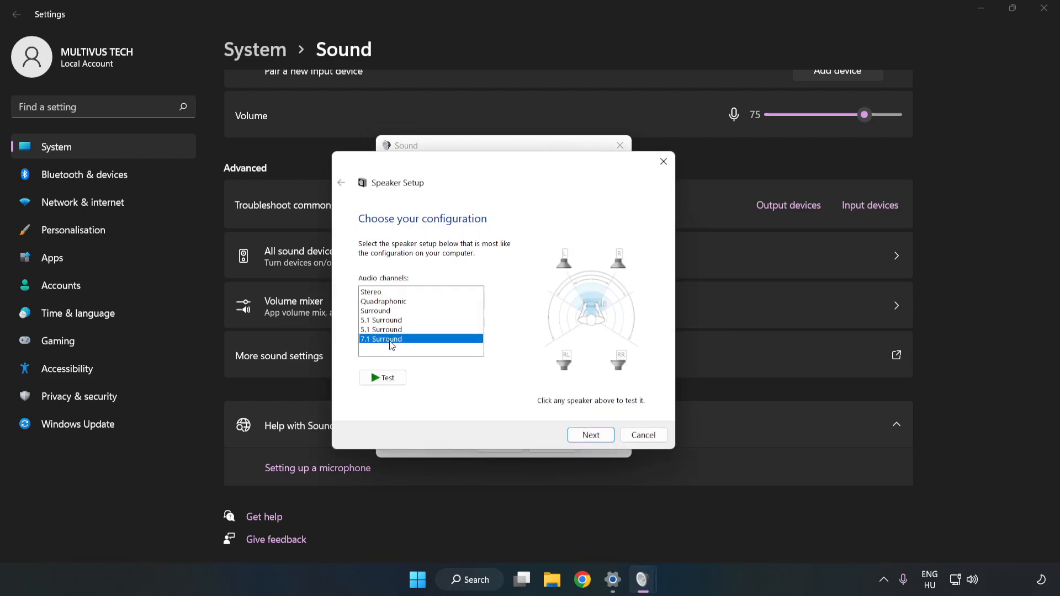
pyautogui.click(589, 435)
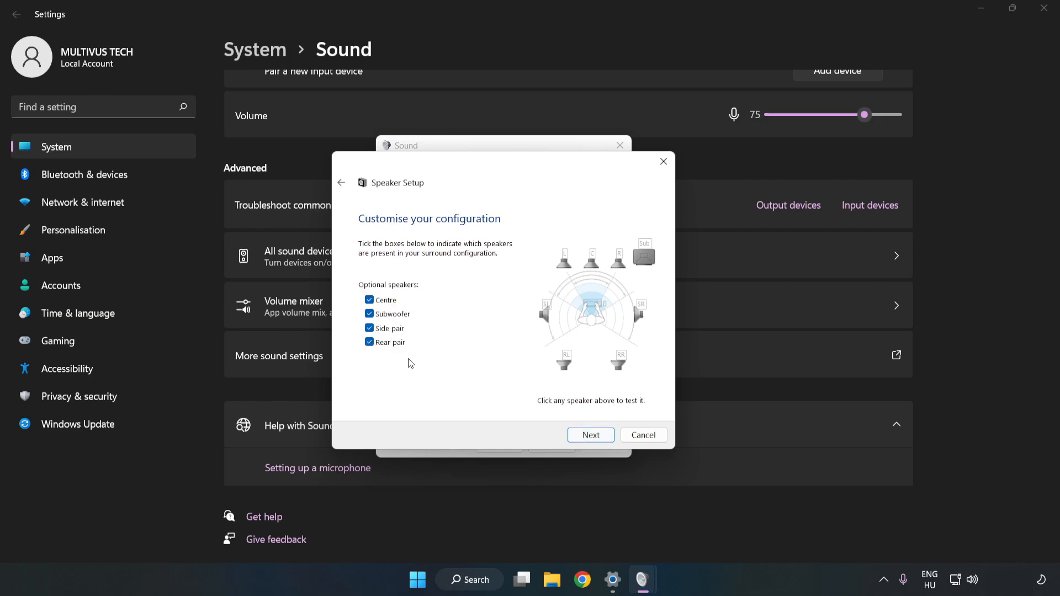
pyautogui.click(590, 435)
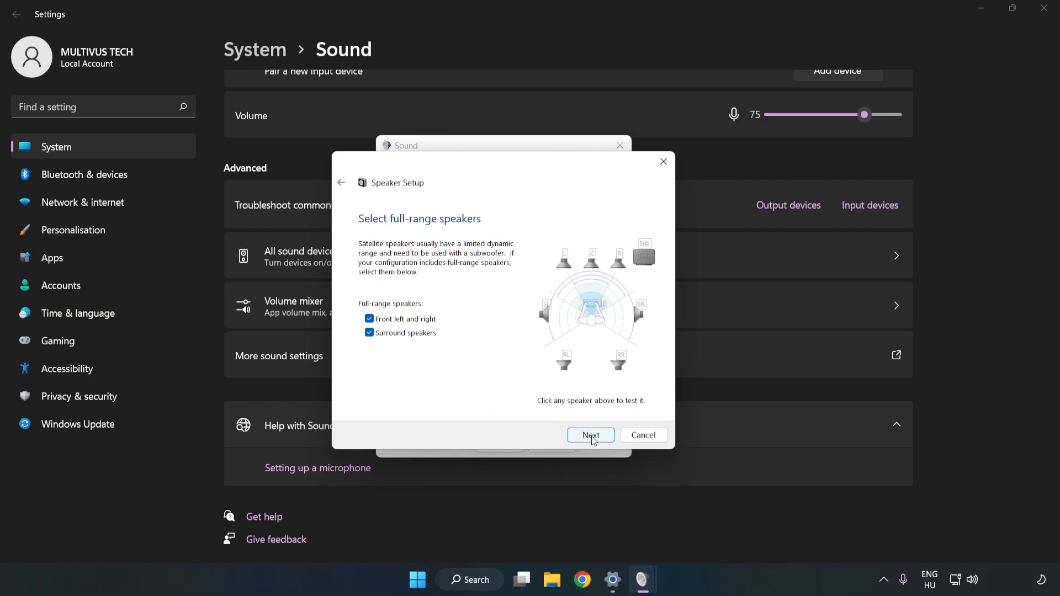
pyautogui.click(590, 435)
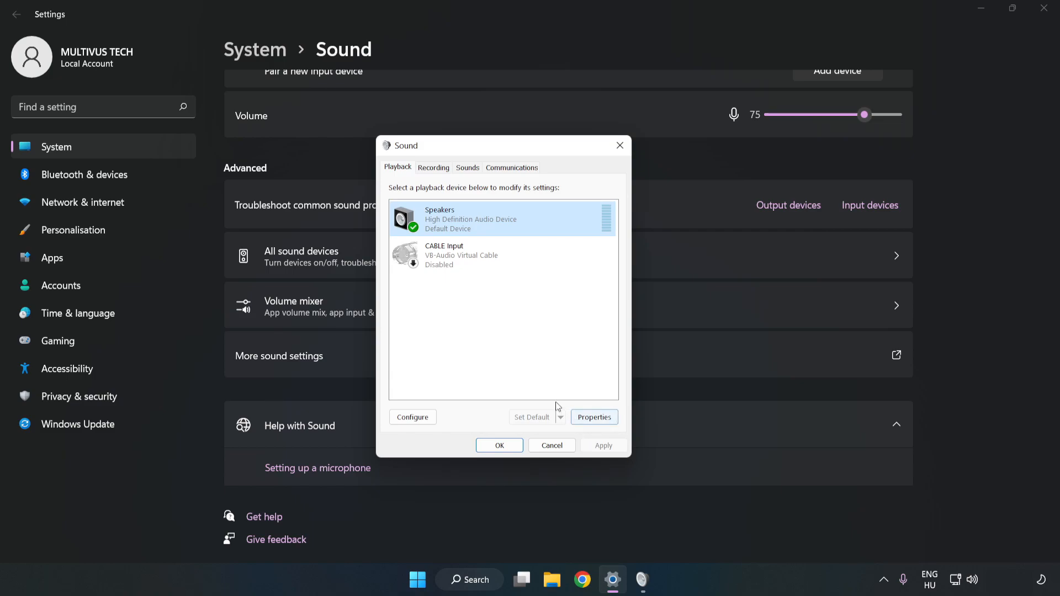
pyautogui.moveTo(595, 429)
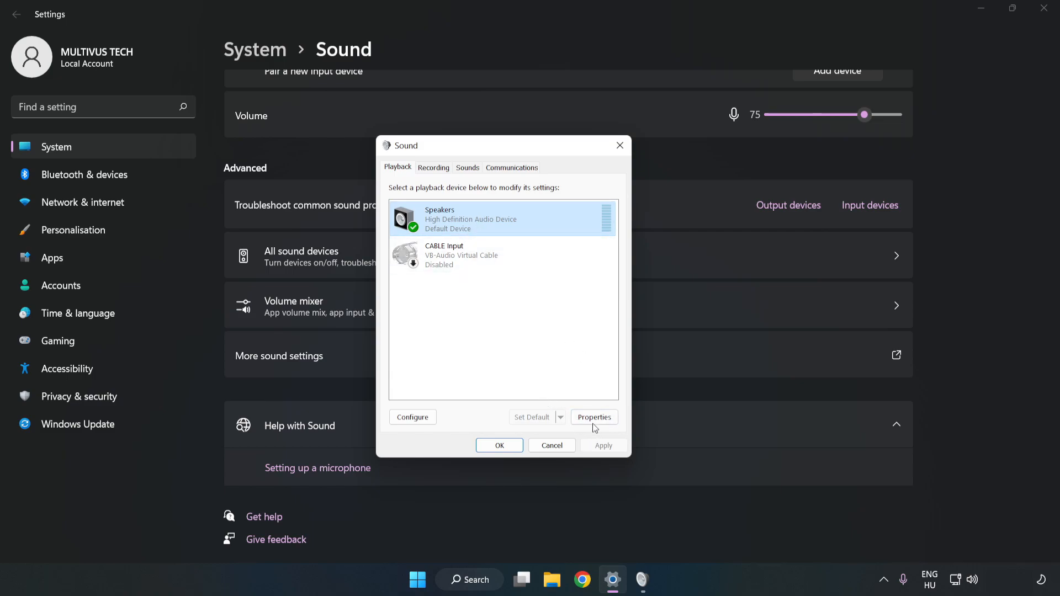
# Step: Bring up the Speakers Properties window showing the 7.1 output jack information
pyautogui.click(594, 417)
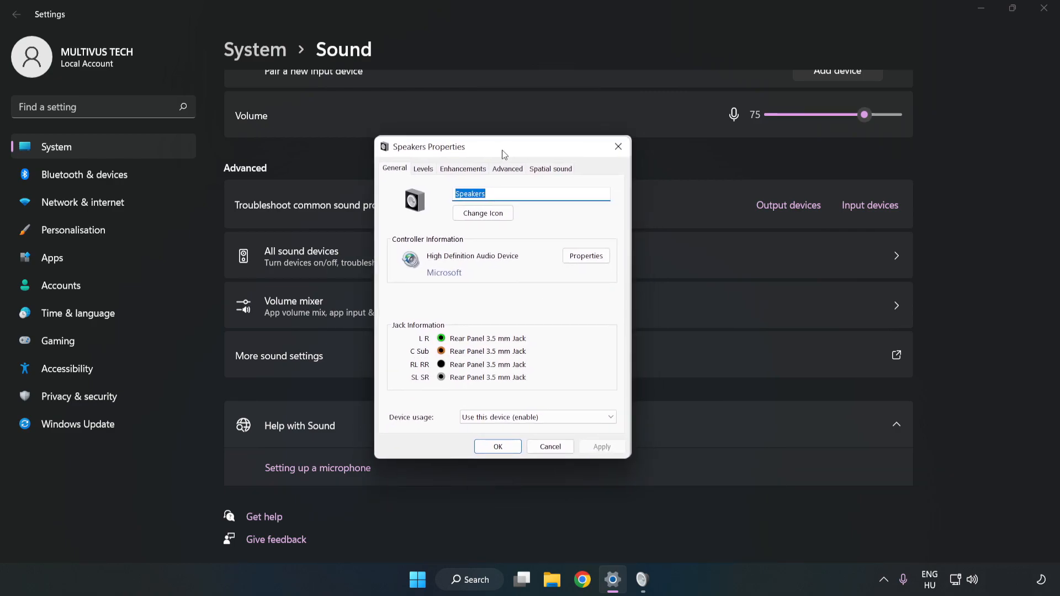
# Step: Tick Disable all enhancements for the Speakers, check Advanced format, and confirm both sound dialogs
pyautogui.click(463, 168)
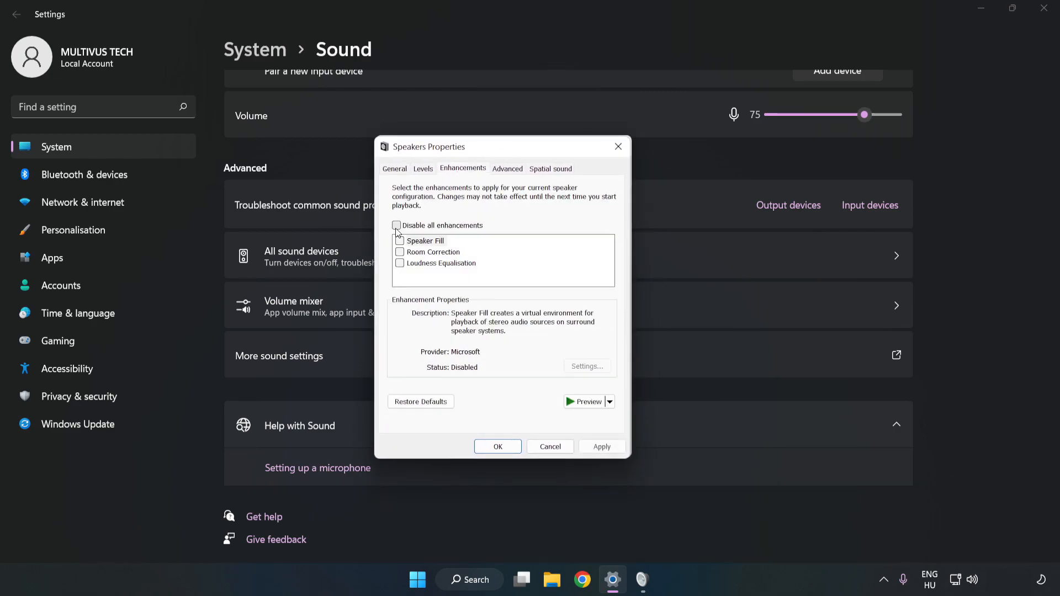
pyautogui.click(395, 225)
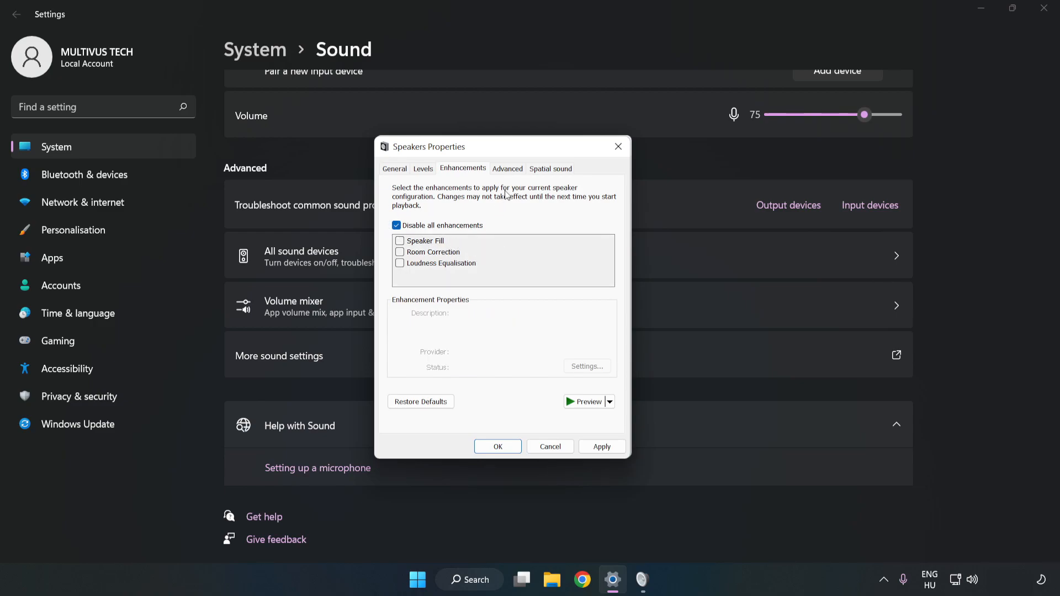
pyautogui.click(508, 168)
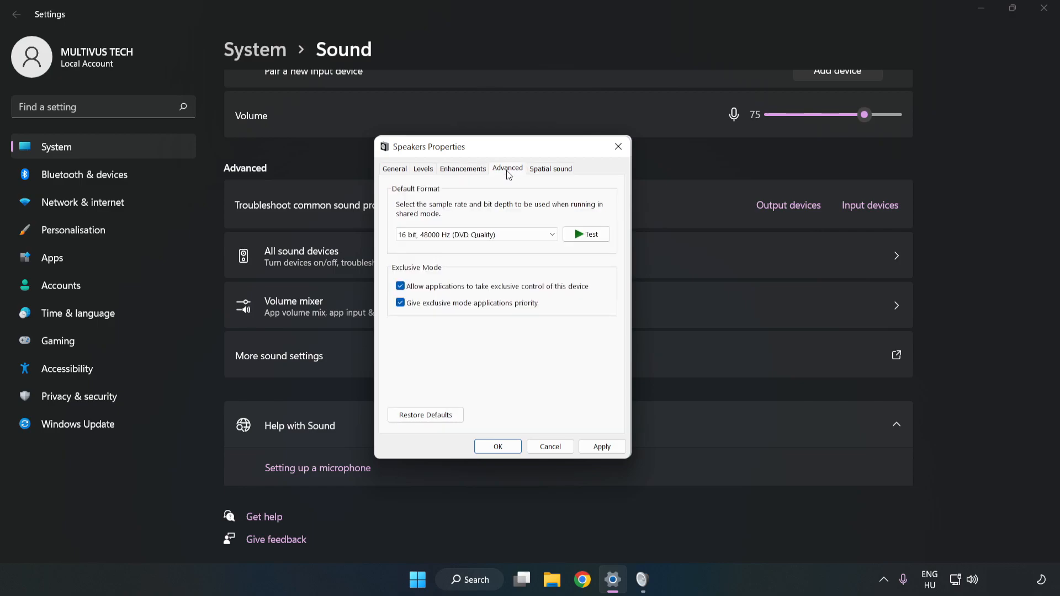
pyautogui.click(475, 234)
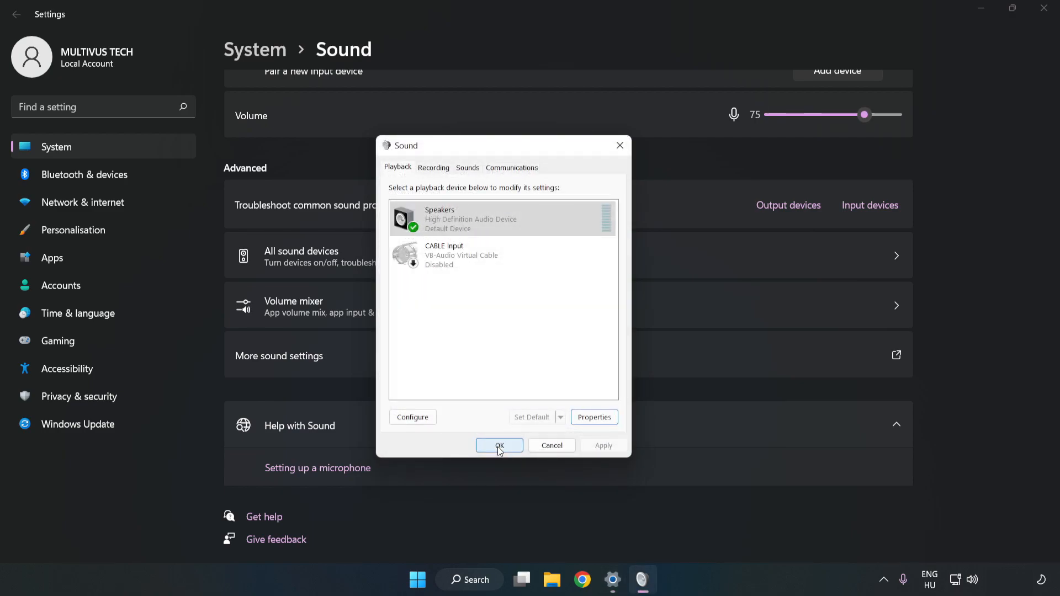
pyautogui.click(499, 445)
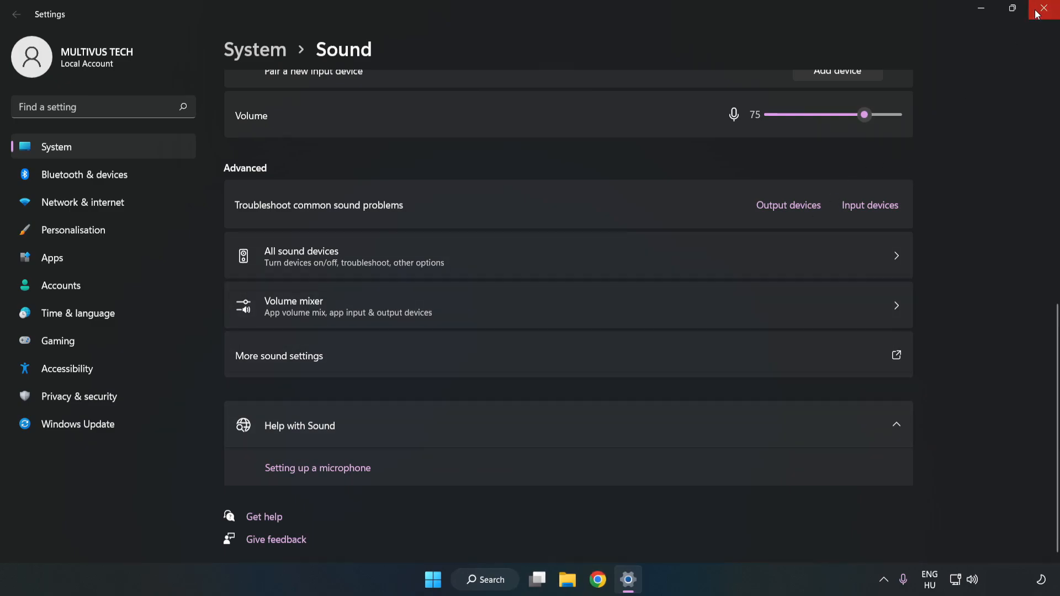
# Step: Close the Settings window, leaving the empty desktop
pyautogui.click(1042, 8)
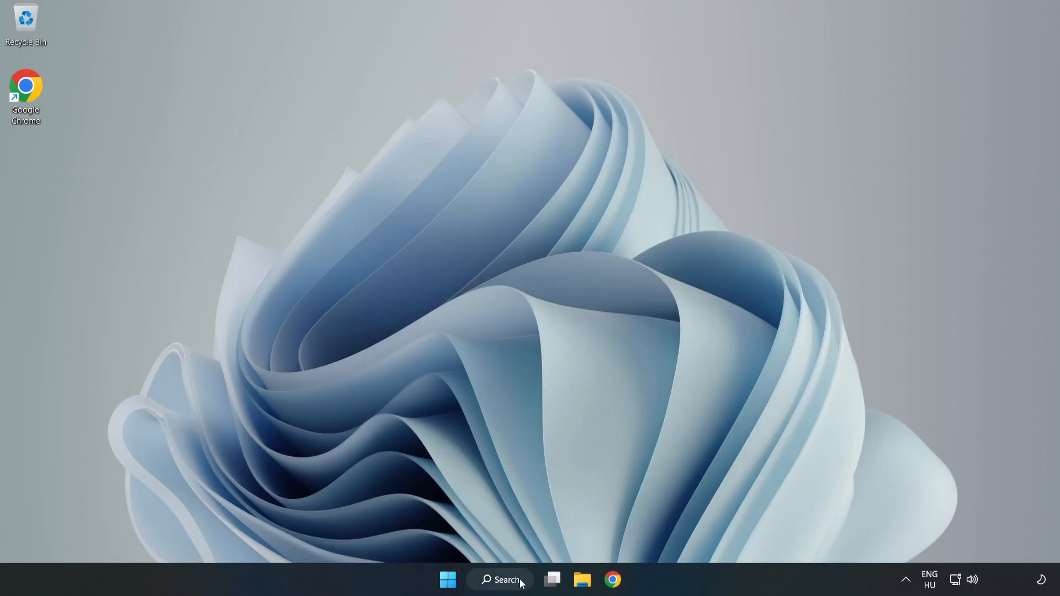
# Step: Search Windows for 'device mag' to find Device Manager
pyautogui.click(505, 579)
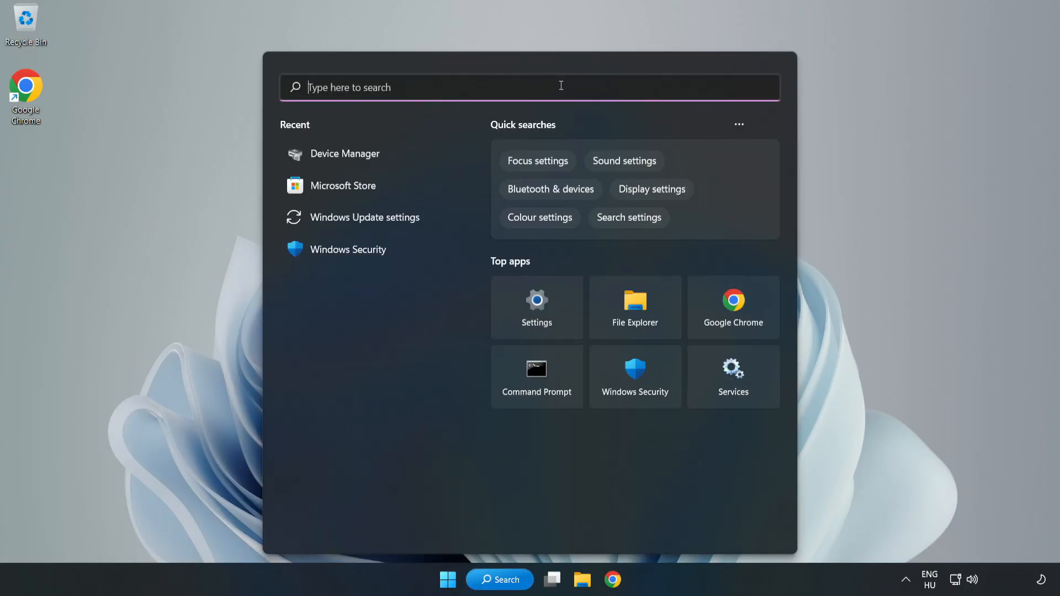
pyautogui.write('device mag')
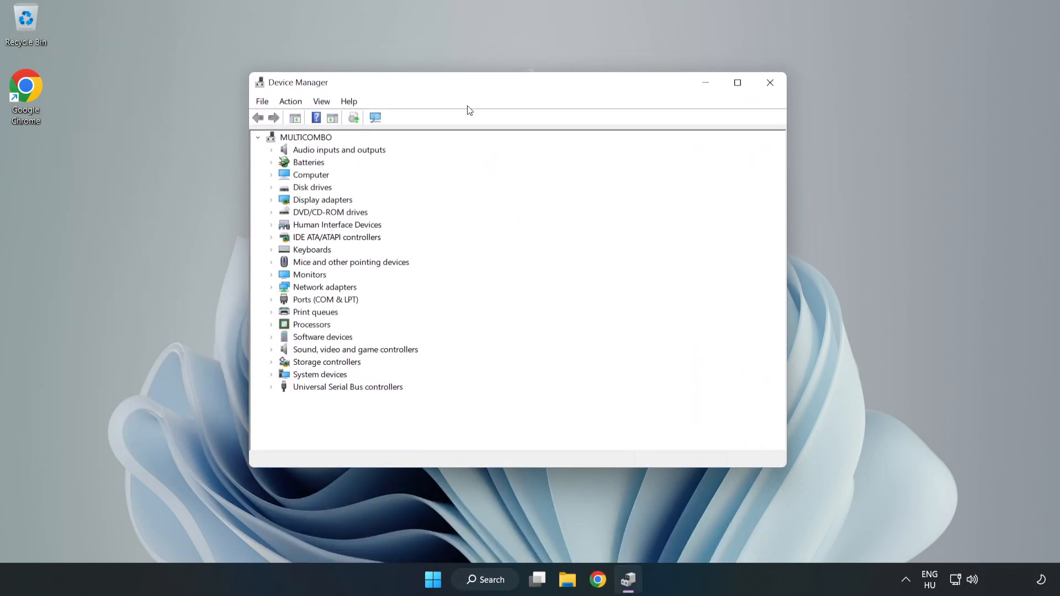
# Step: Expand Sound, video and game controllers and start Update driver for High Definition Audio Device
pyautogui.click(356, 349)
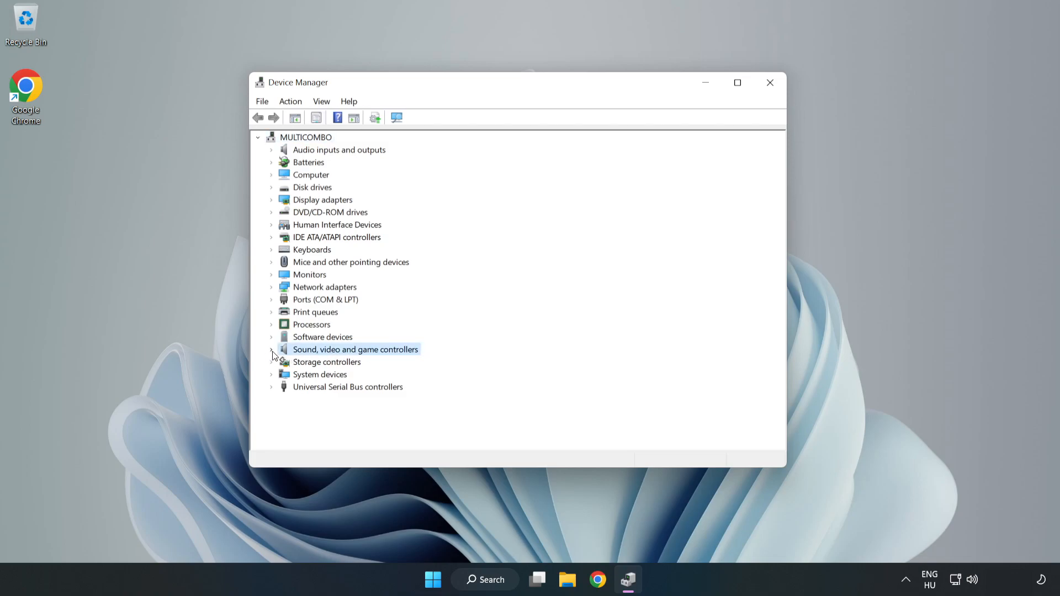
pyautogui.click(272, 348)
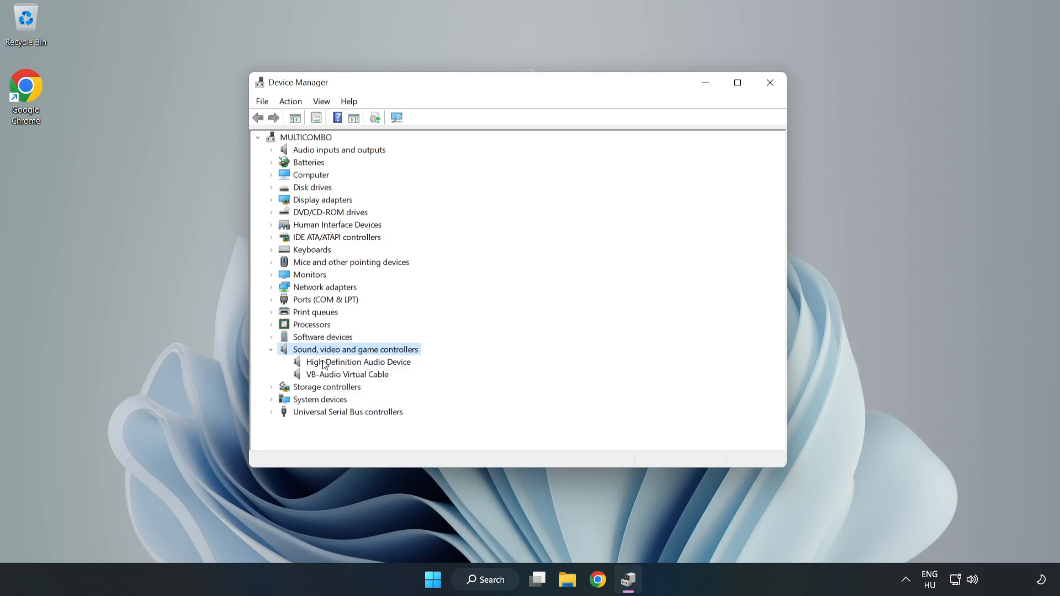
pyautogui.click(358, 362)
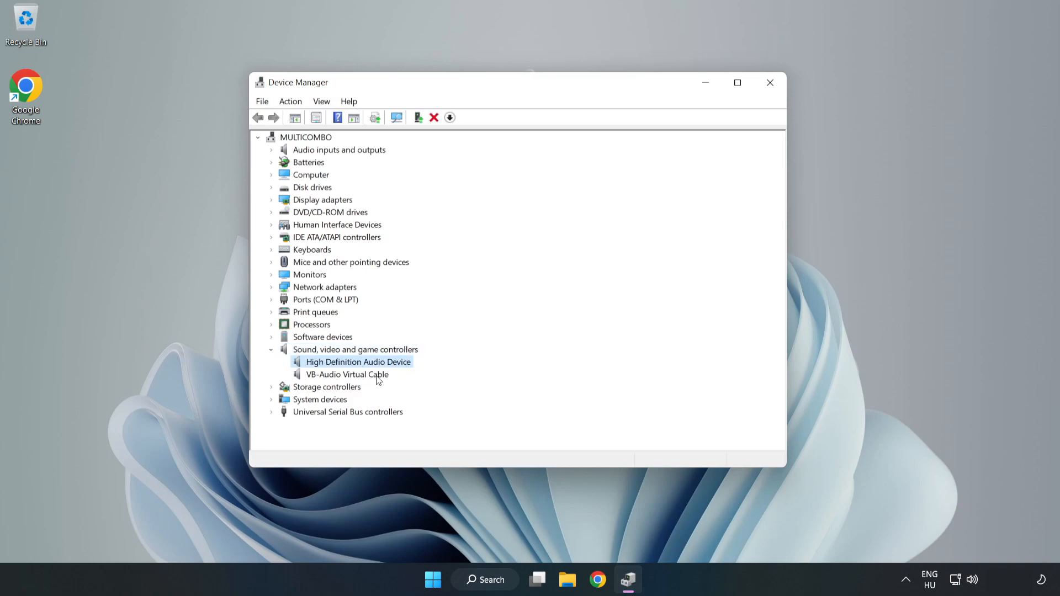
pyautogui.rightClick(358, 361)
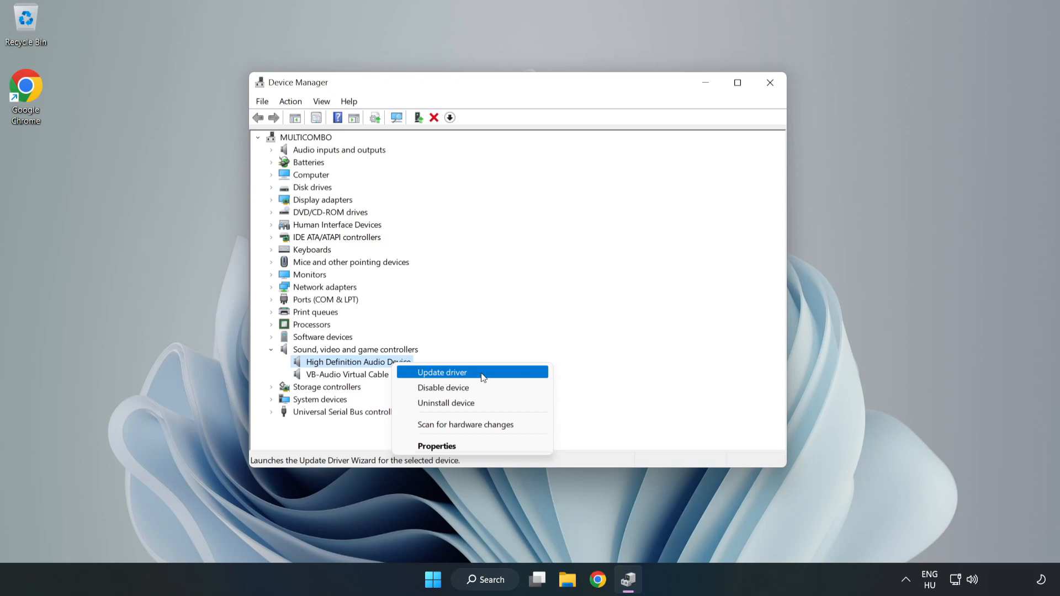
pyautogui.click(441, 372)
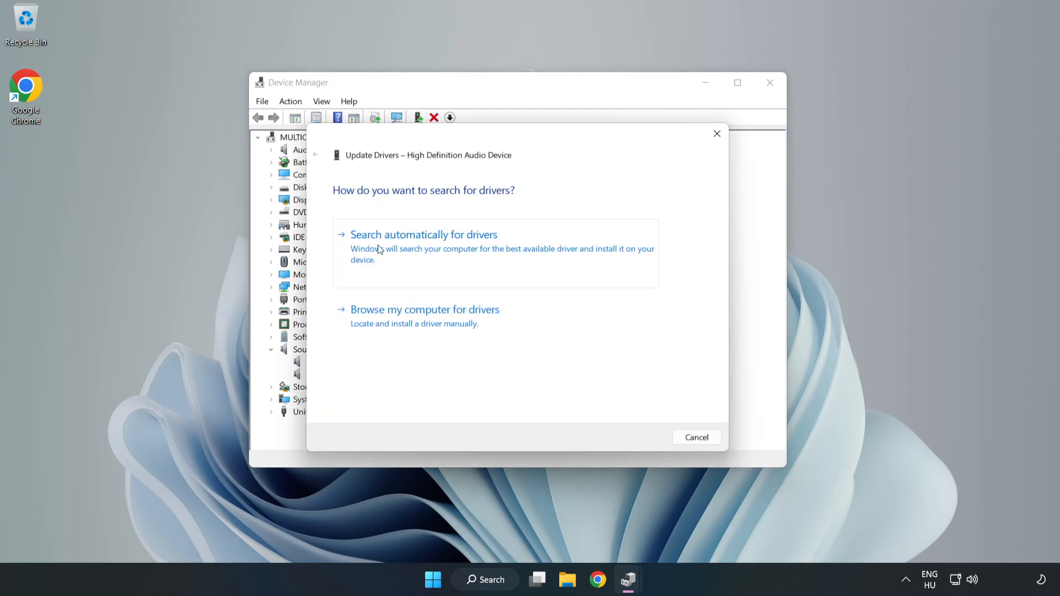
# Step: Install the High Definition Audio Device driver from the local compatible list, confirming the warning
pyautogui.click(425, 309)
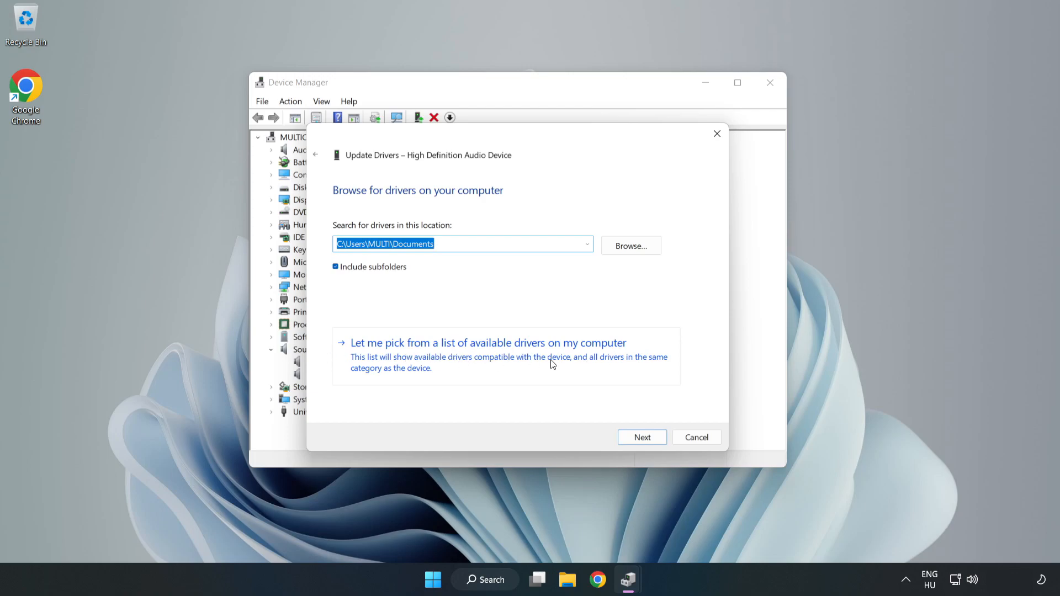
pyautogui.click(488, 342)
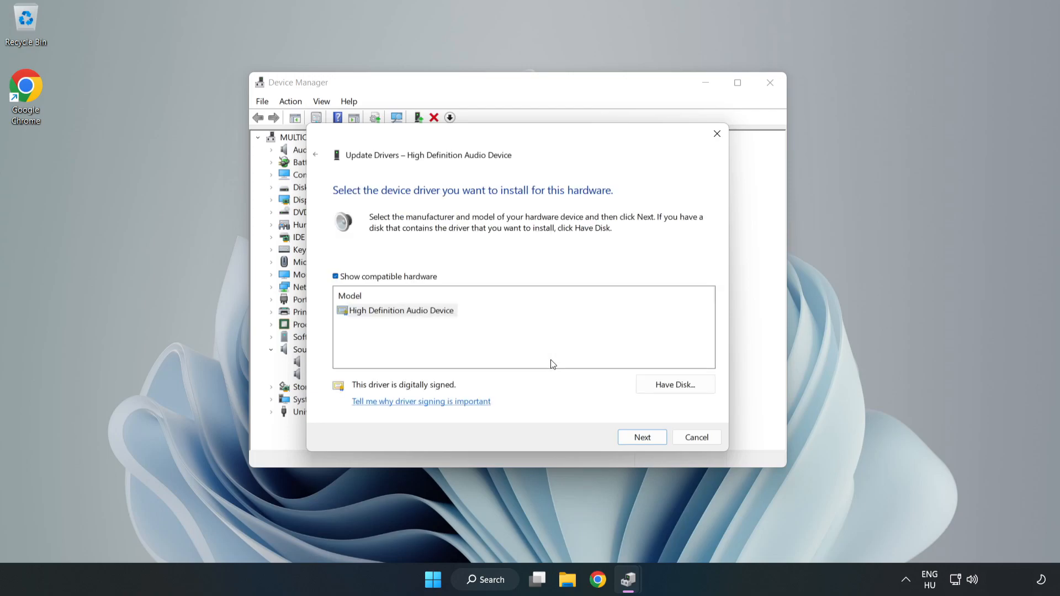
pyautogui.click(399, 310)
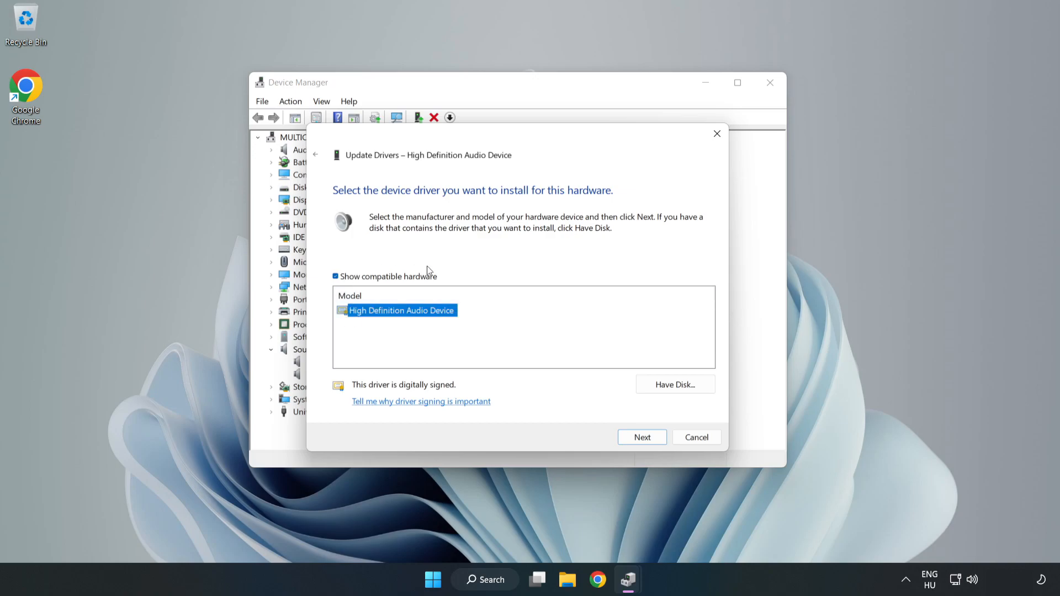
pyautogui.moveTo(455, 348)
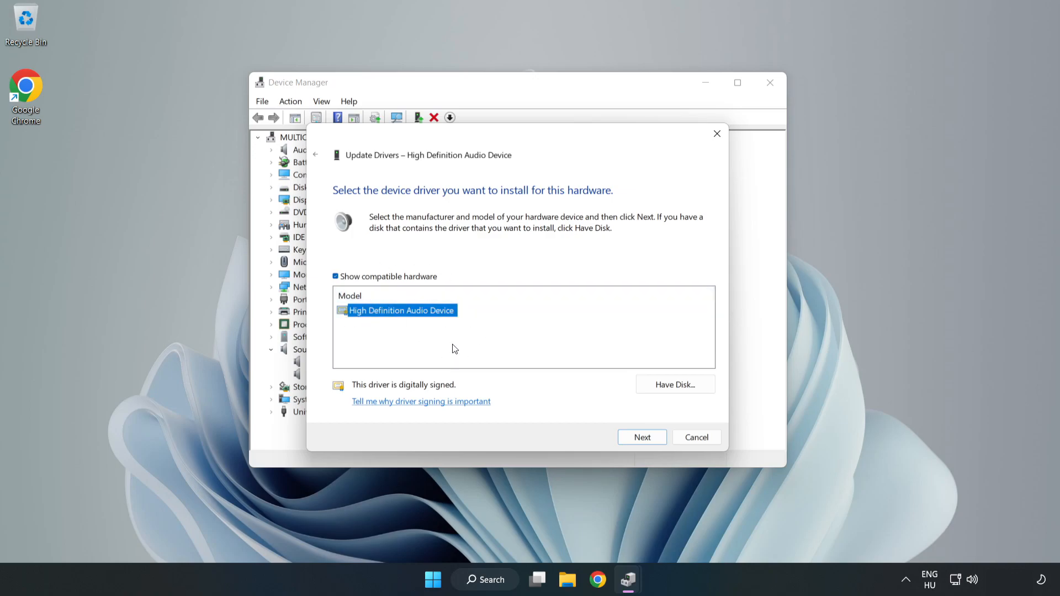
pyautogui.click(643, 438)
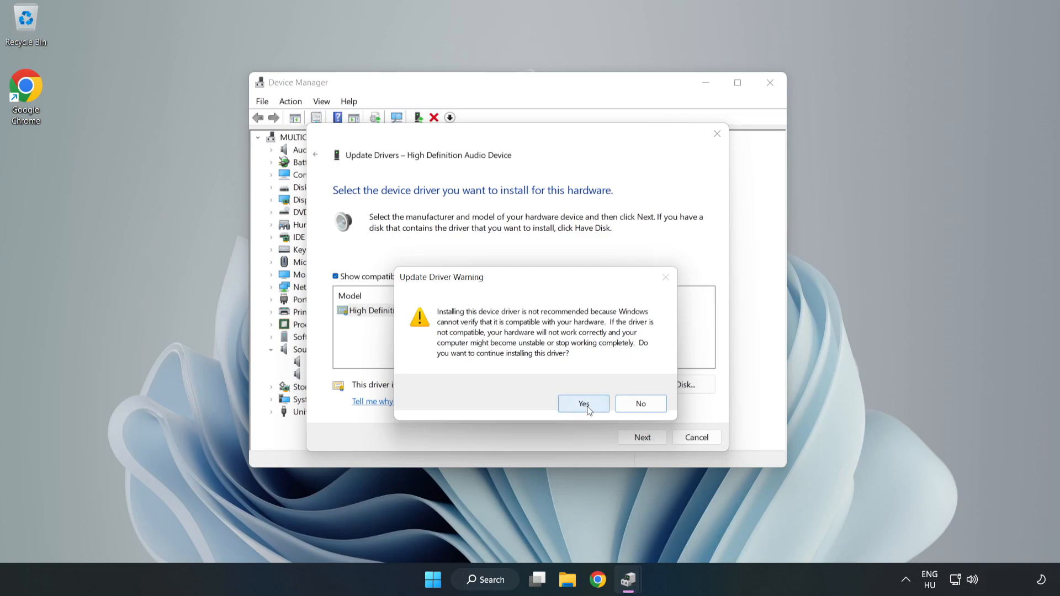
pyautogui.click(583, 404)
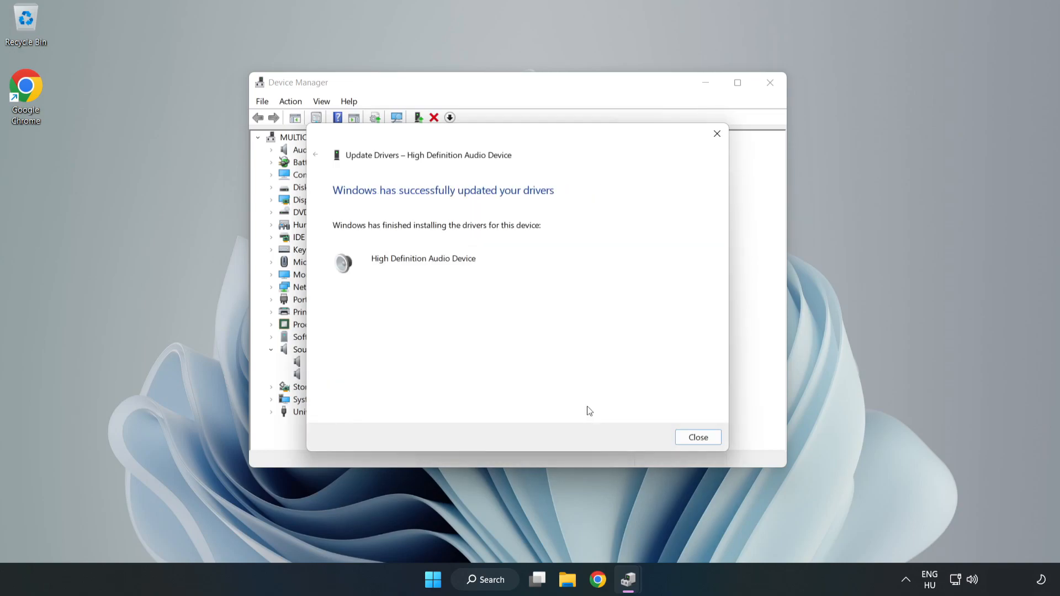
pyautogui.moveTo(709, 433)
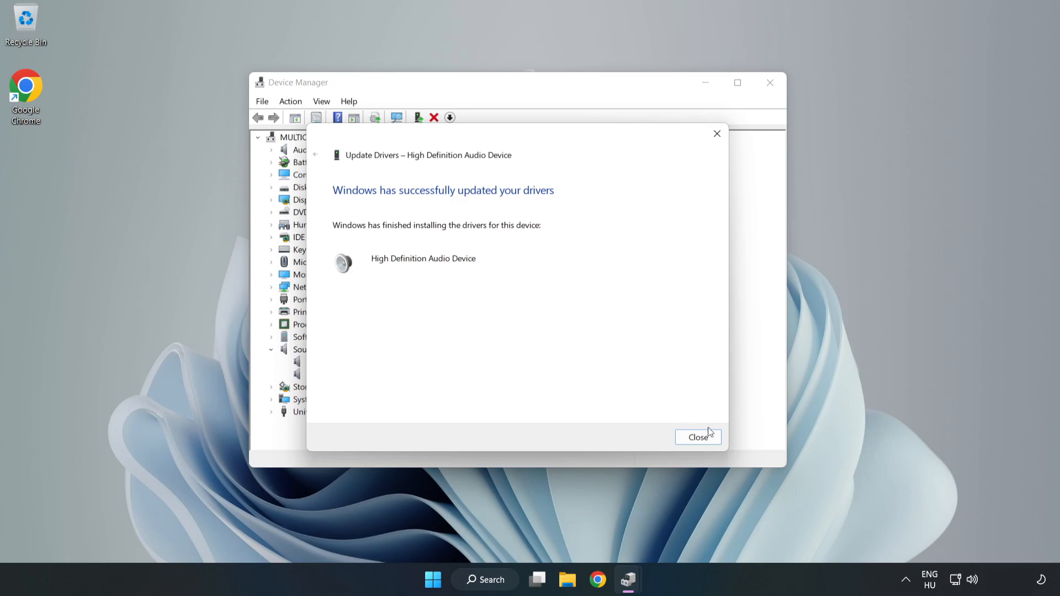
pyautogui.click(698, 438)
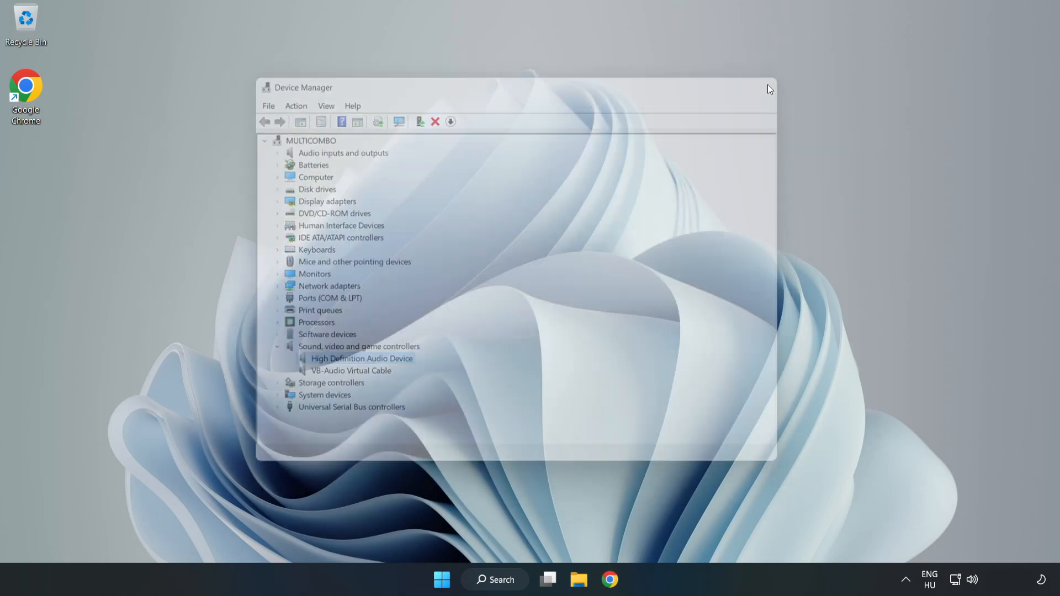
# Step: Launch the Playing Audio troubleshooter from the volume tray icon
pyautogui.click(440, 580)
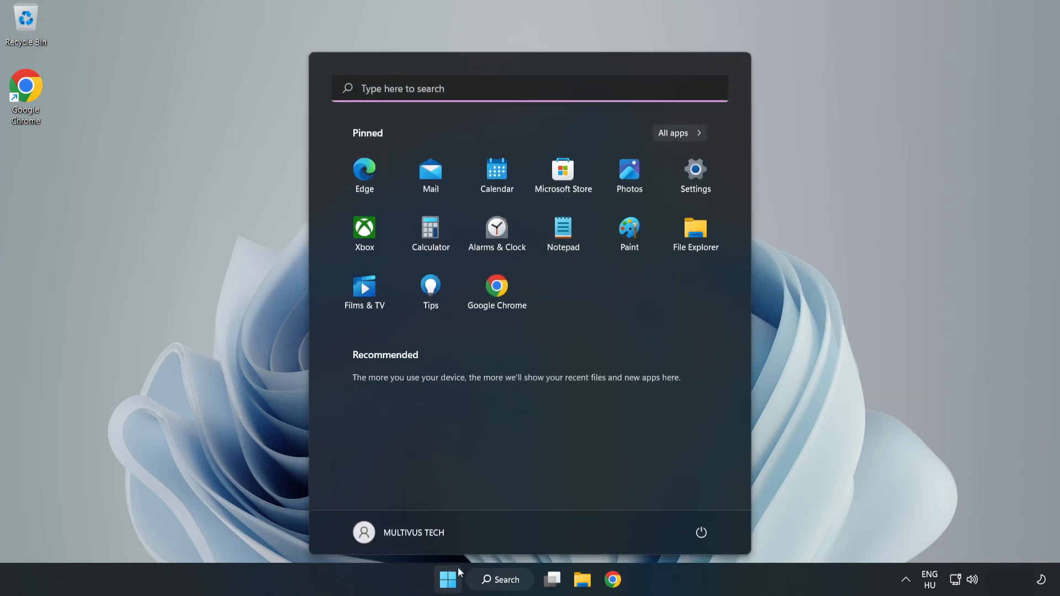
pyautogui.click(700, 532)
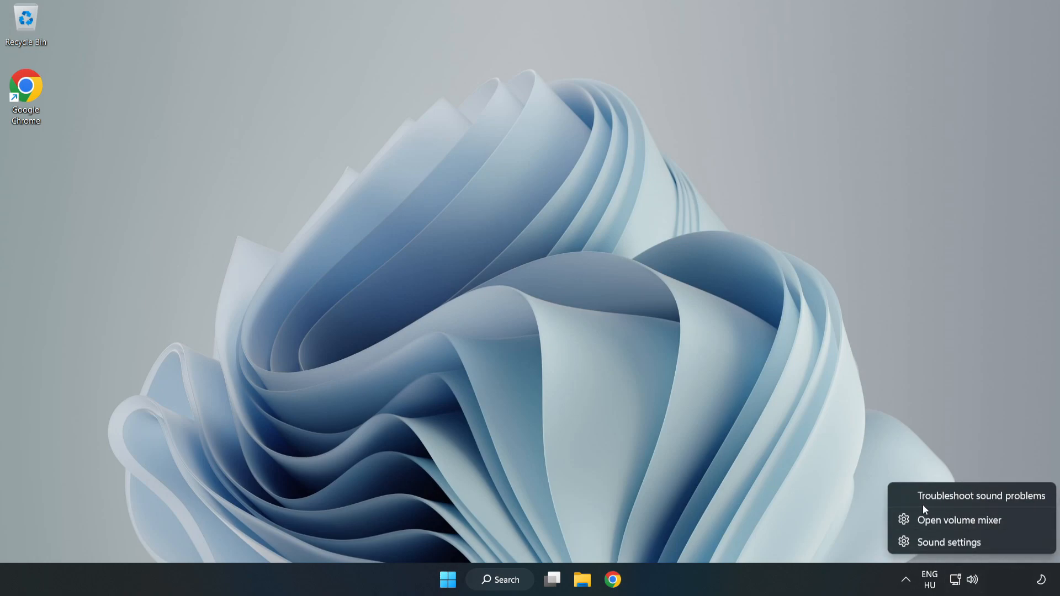
pyautogui.click(981, 496)
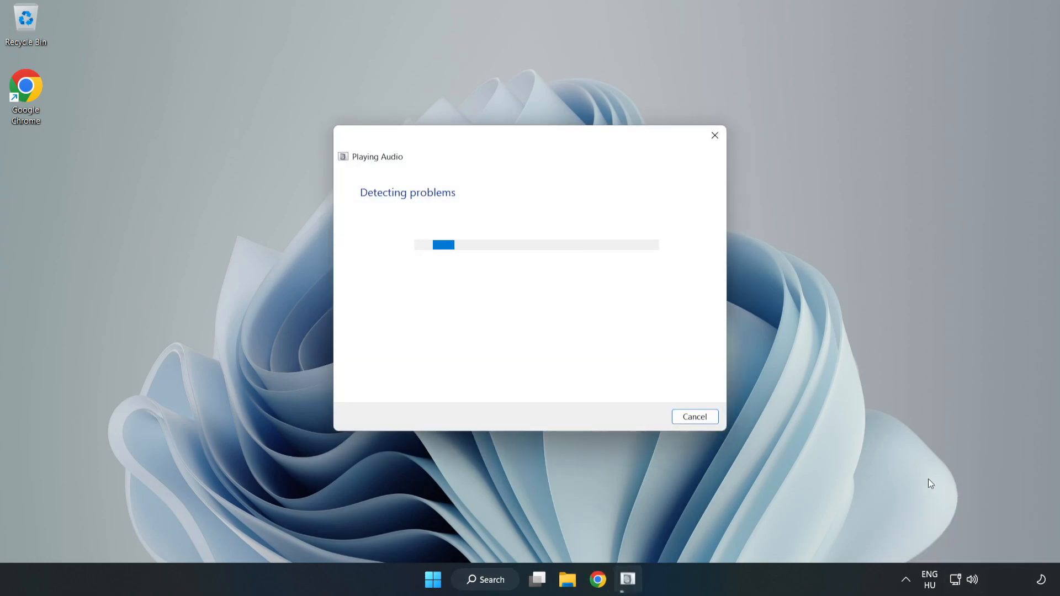
pyautogui.moveTo(643, 352)
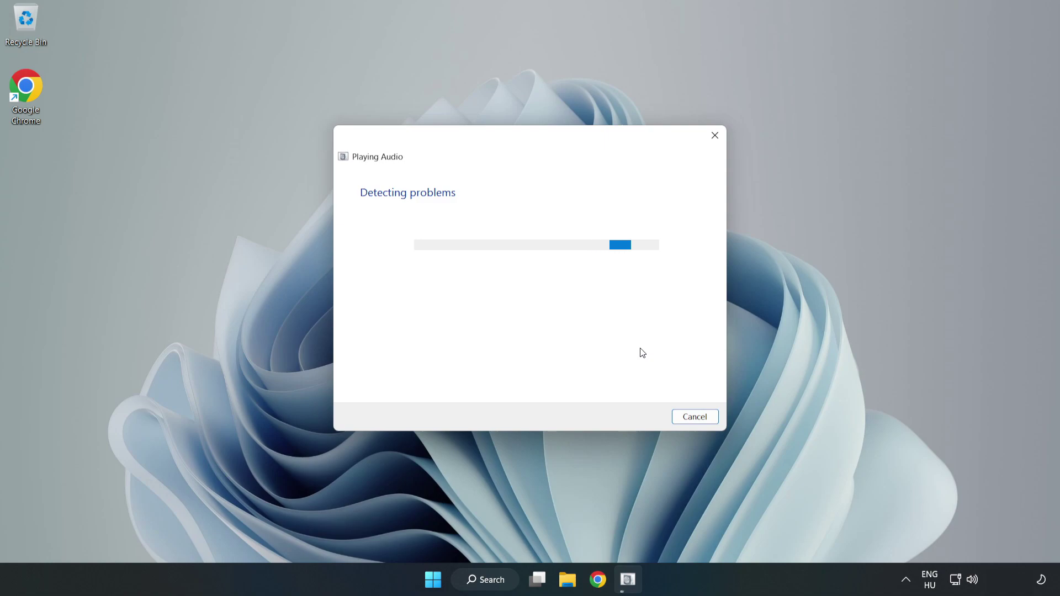